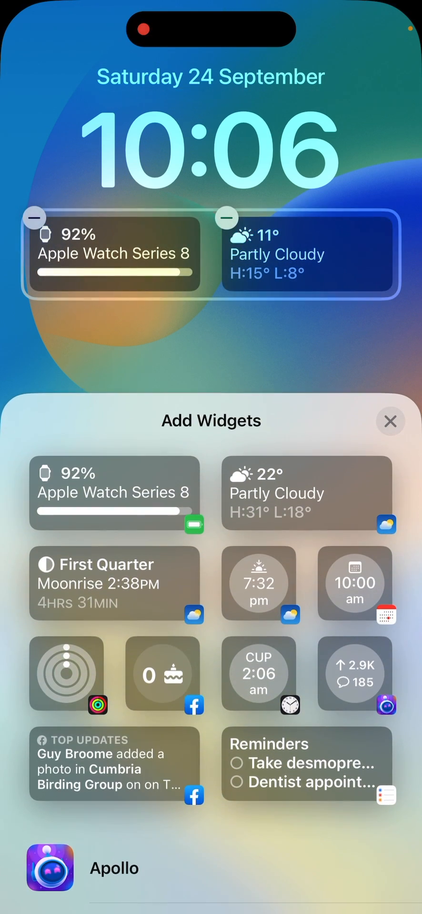
- Open the Batteries widget's settings and switch Automatic device selection off
{"action": "left_click", "coordinate": [115, 492]}
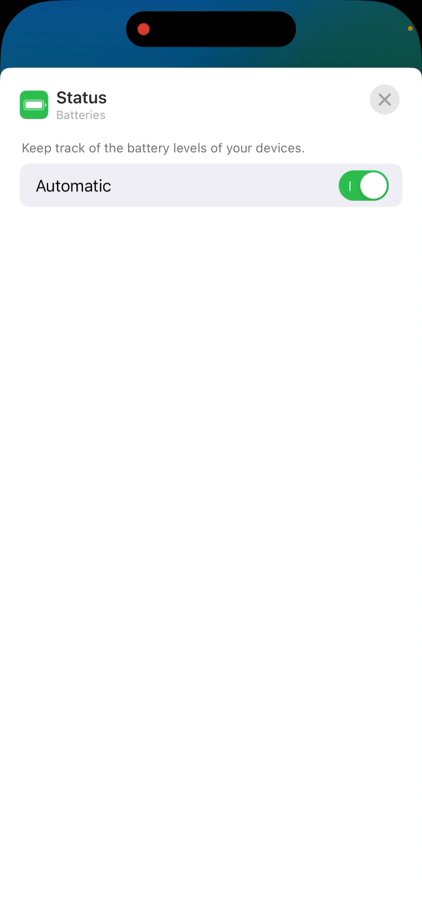
{"action": "left_click", "coordinate": [364, 185]}
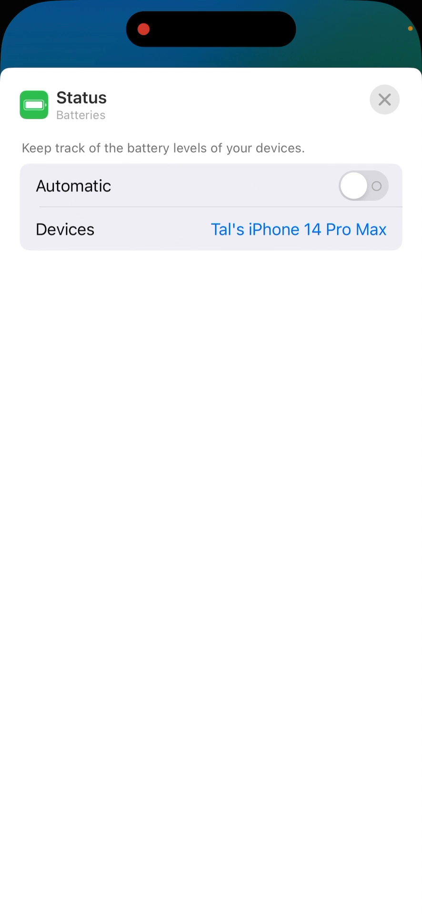
- Open the Devices list showing the iPhone and Apple Watch Series 8
{"action": "left_click", "coordinate": [298, 229]}
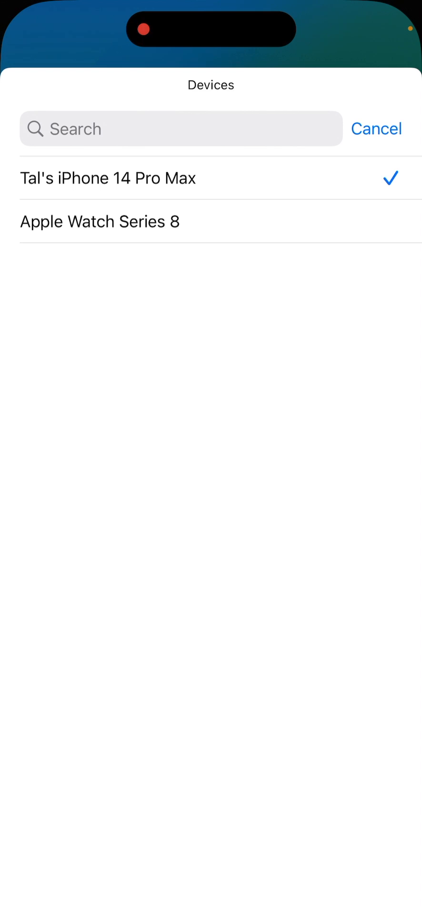
- Choose the iPhone 14 Pro Max as the device whose battery the widget shows
{"action": "left_click", "coordinate": [108, 178]}
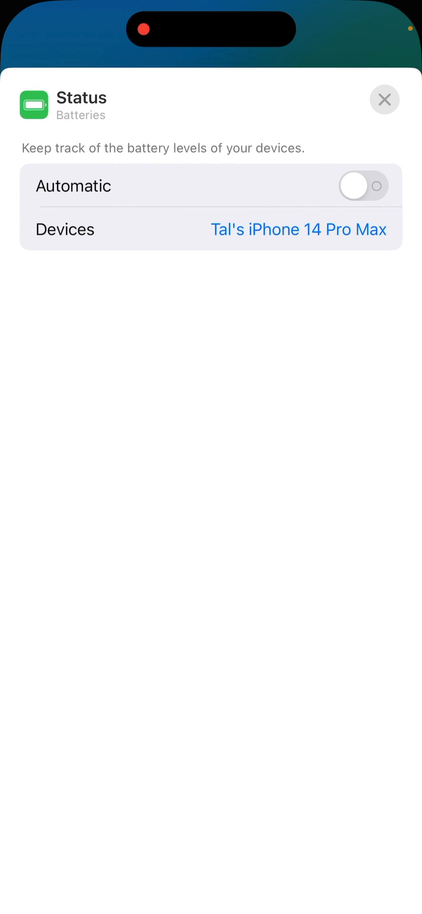